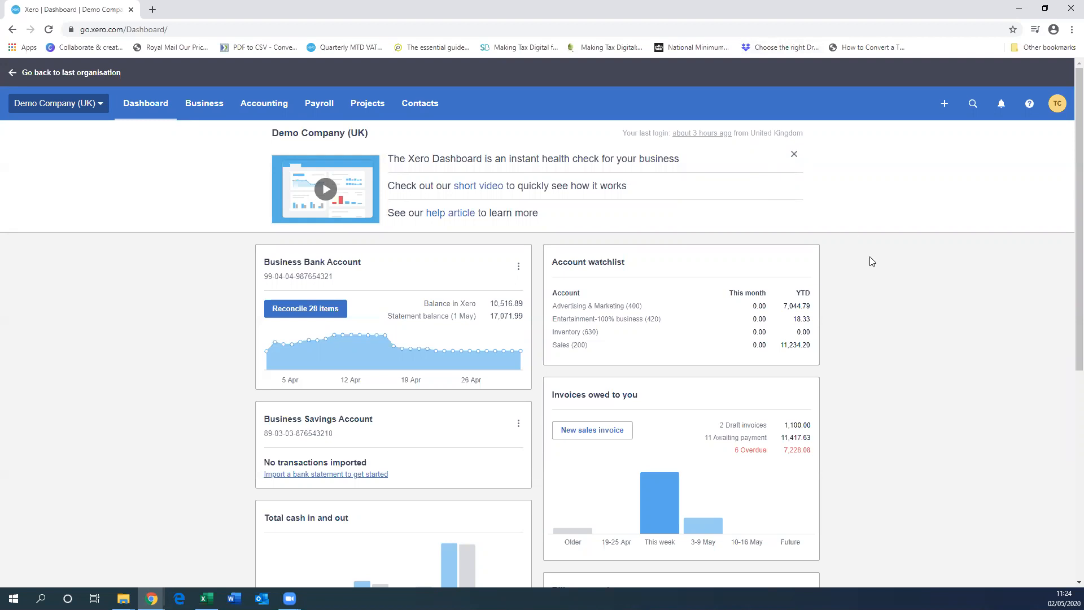
mouse_move(819, 256)
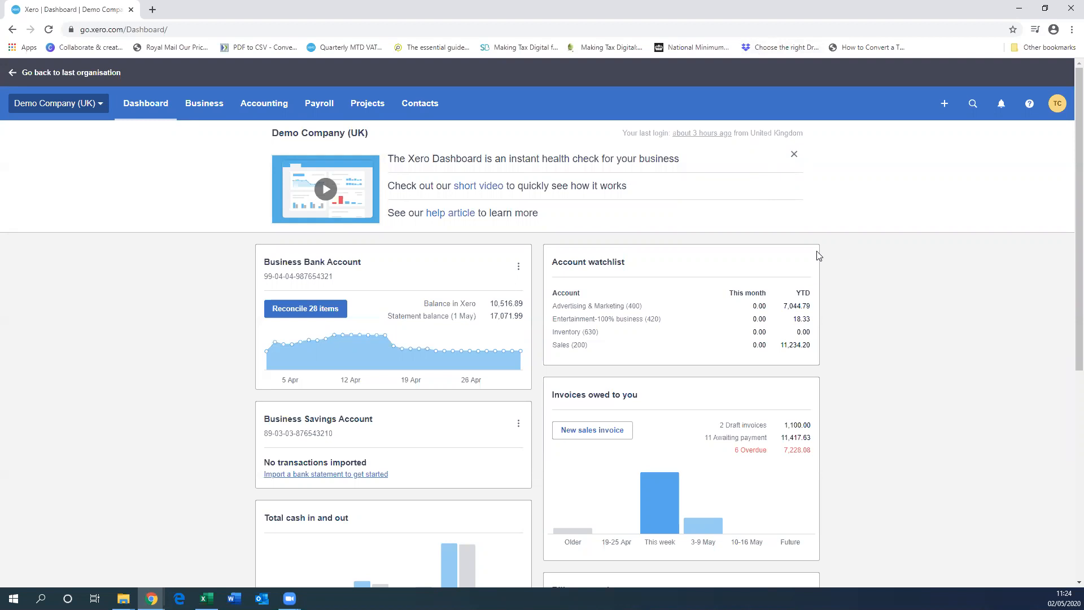
mouse_move(694, 245)
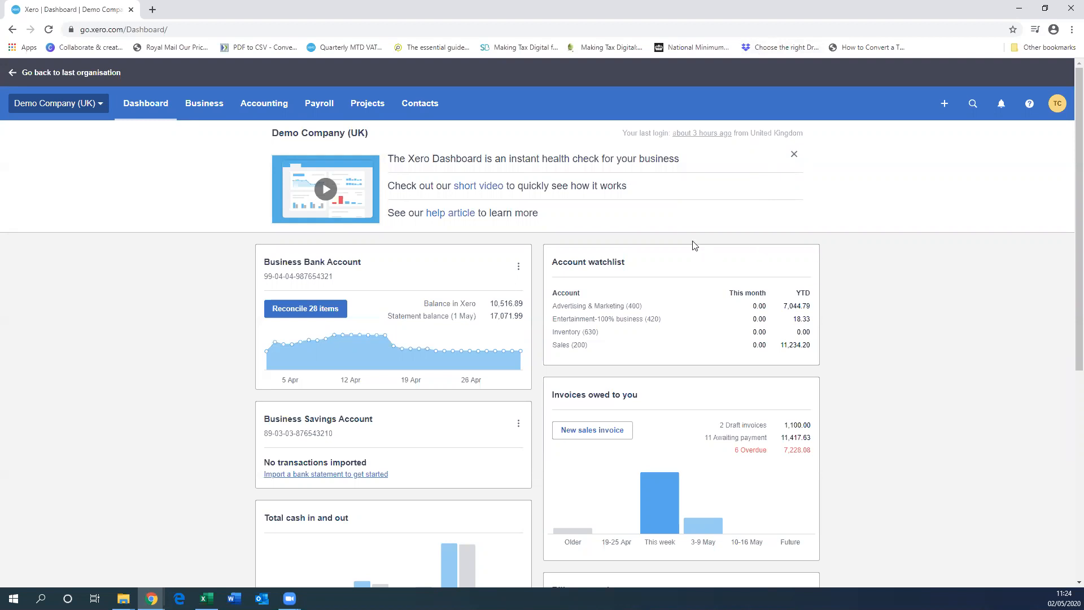
mouse_move(204, 184)
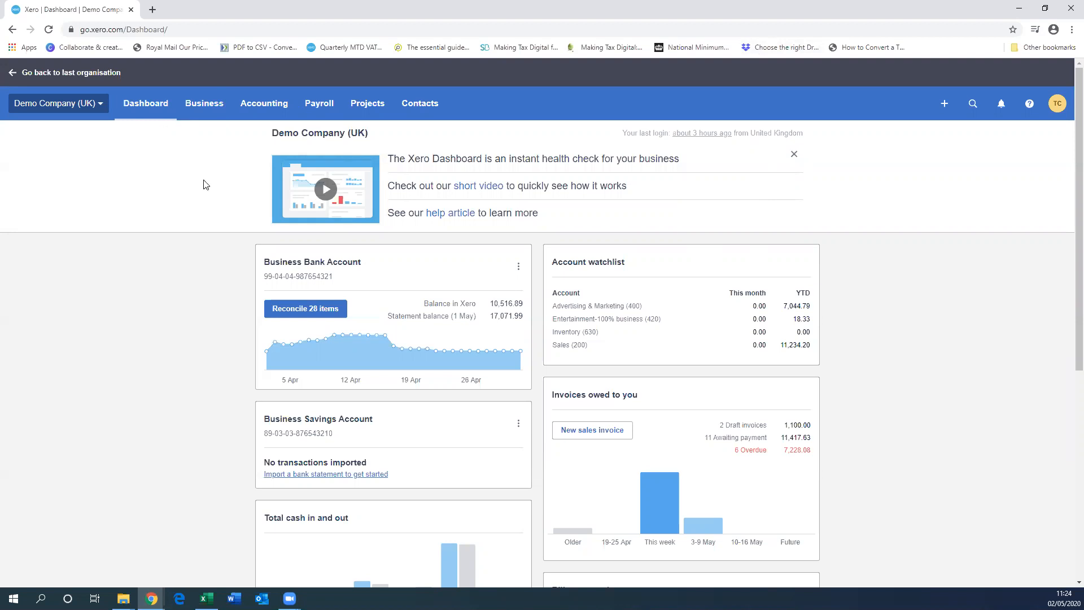
mouse_move(222, 142)
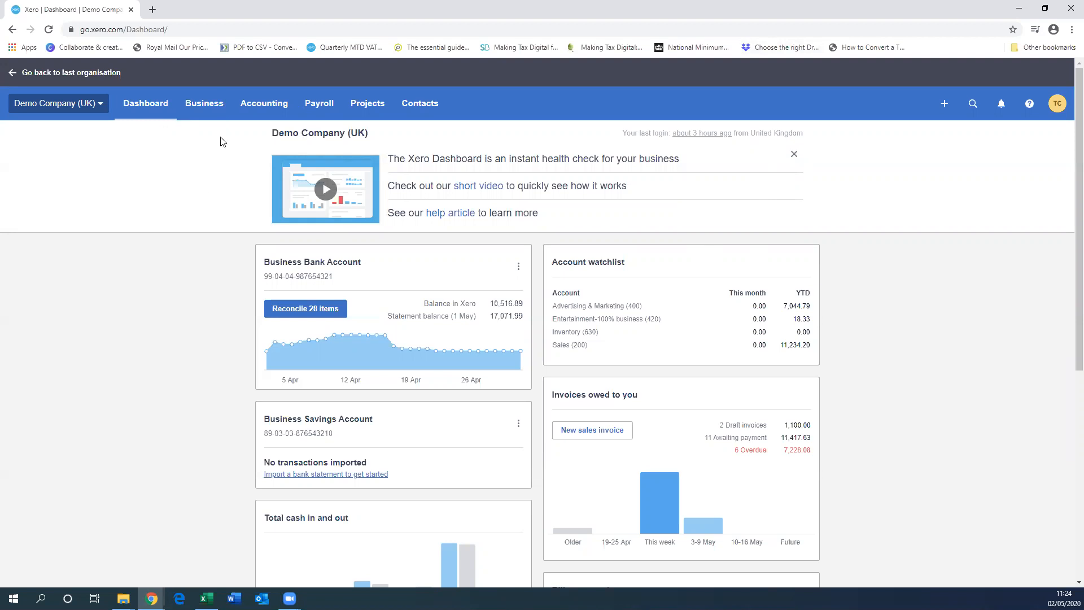
mouse_move(263, 103)
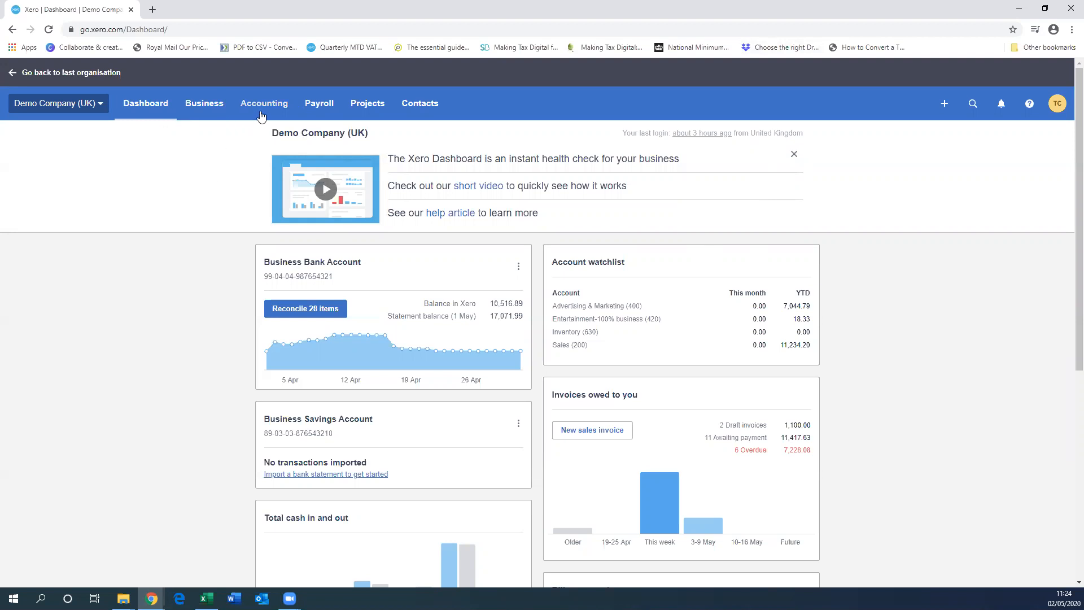
mouse_move(263, 114)
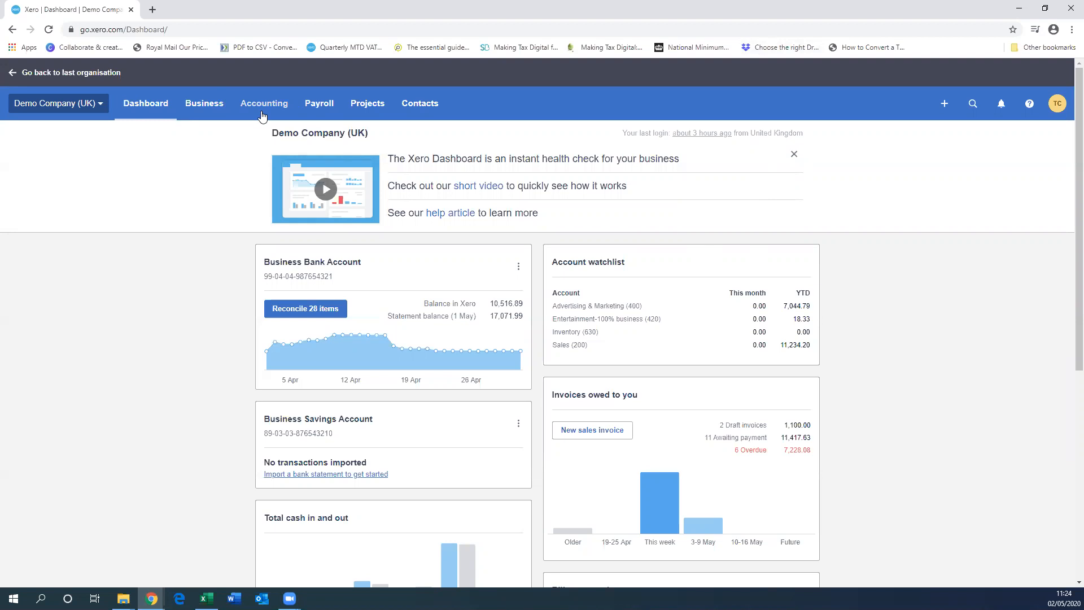
Step: Go to Accounting > Chart of accounts and scroll through the account list
left_click(264, 103)
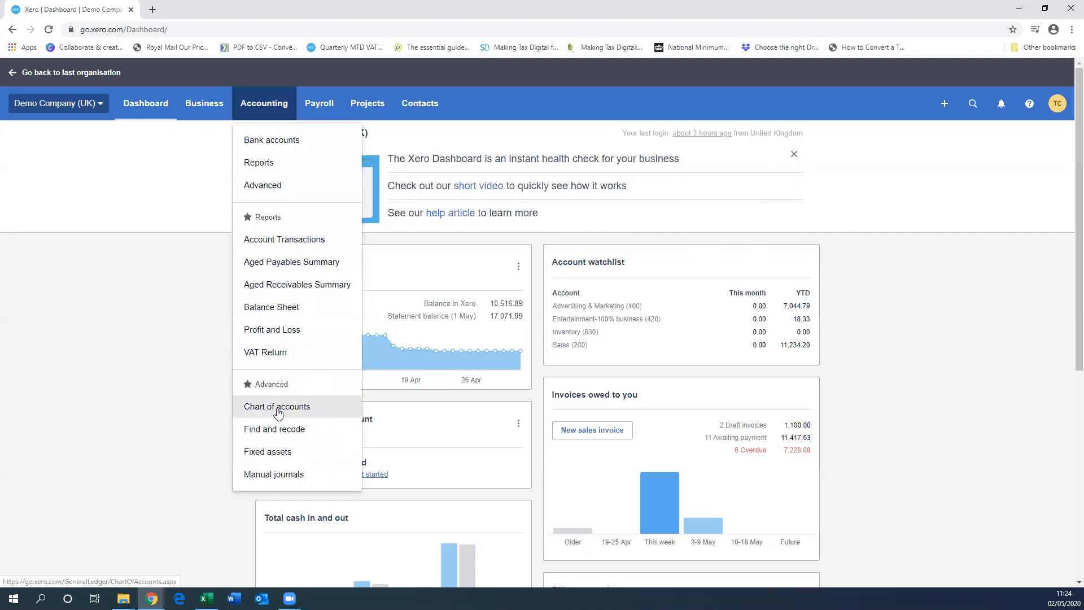
left_click(277, 405)
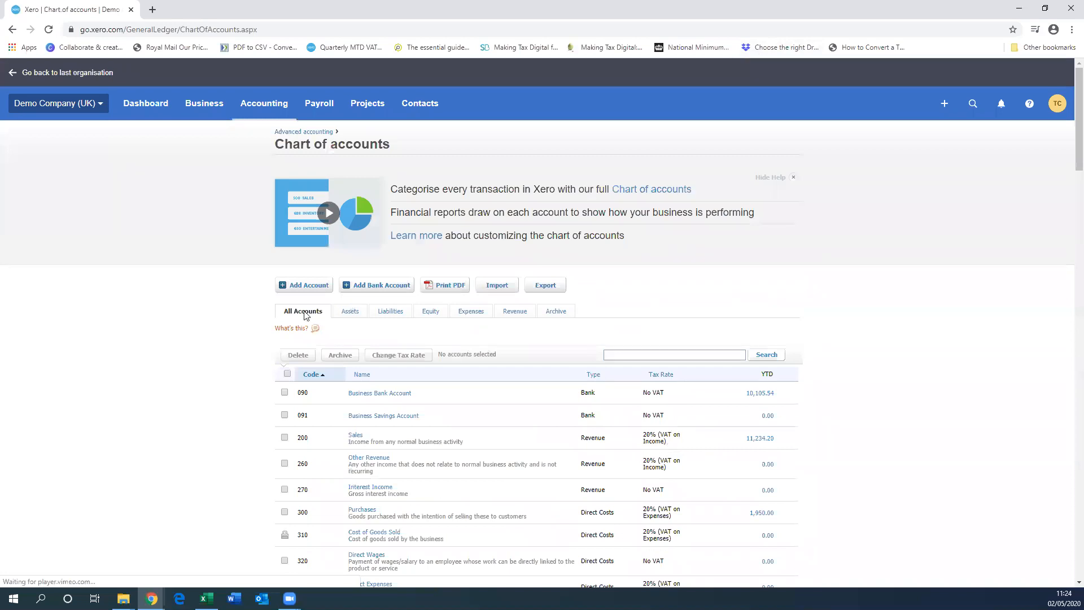
scroll("down", 3)
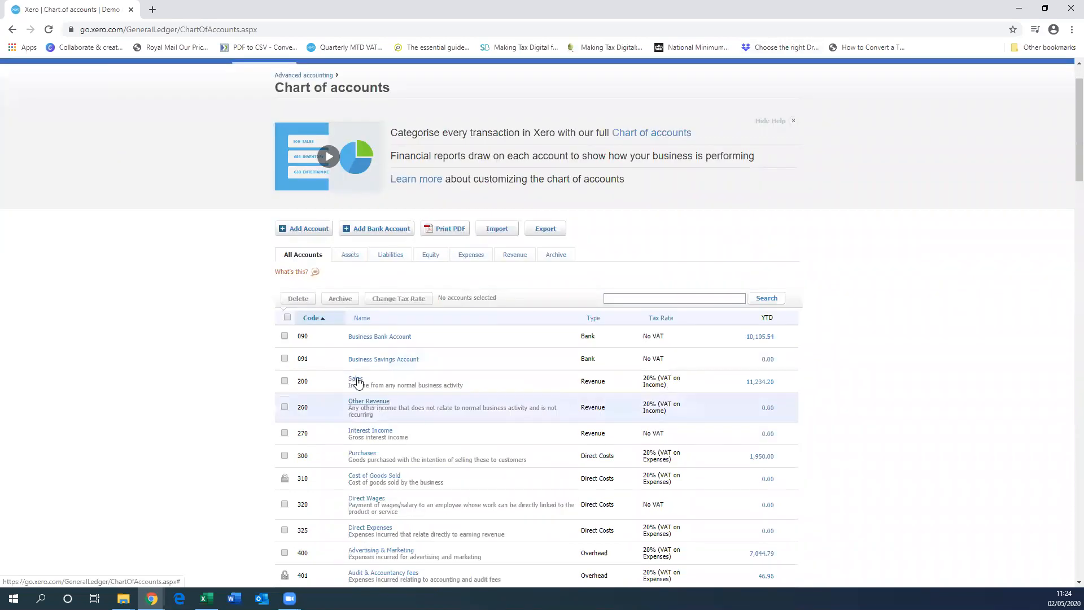
scroll("down", 3)
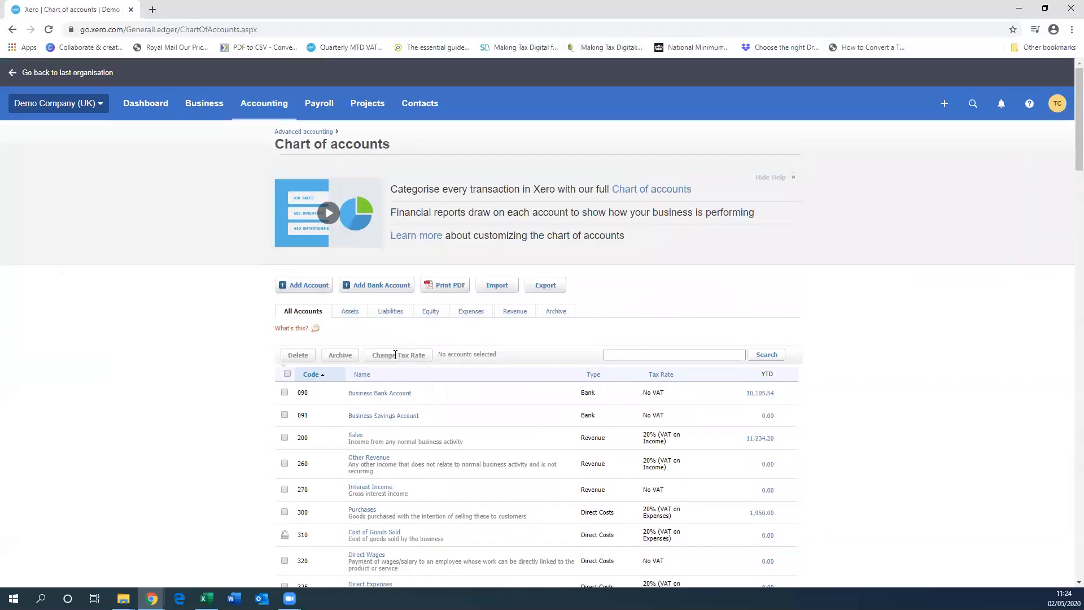
scroll("down", 3)
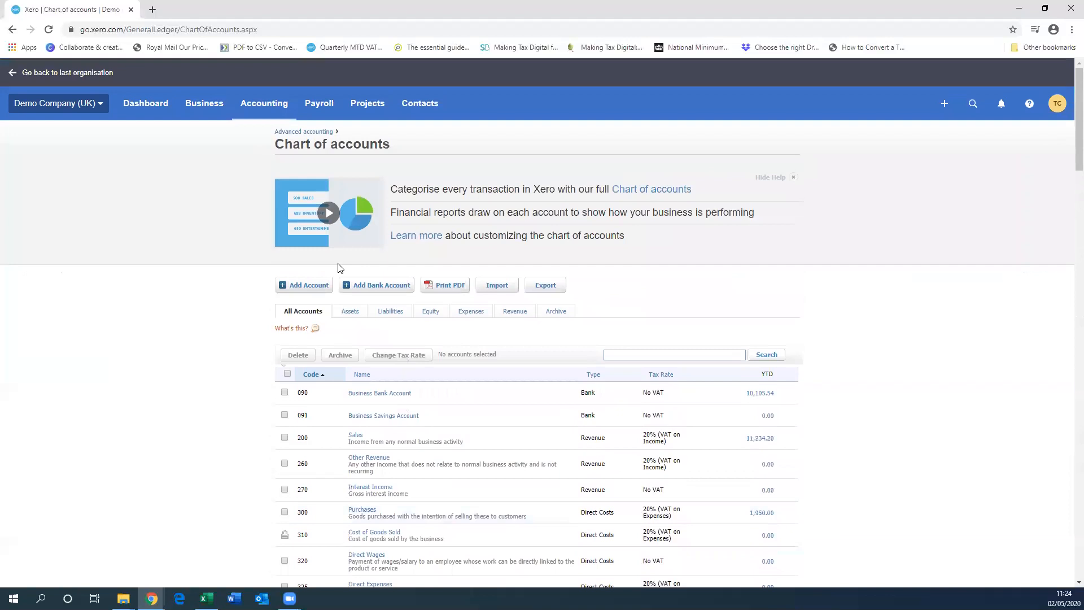
Step: Start a new Other Income account with code 280 named Business rates grant
left_click(304, 284)
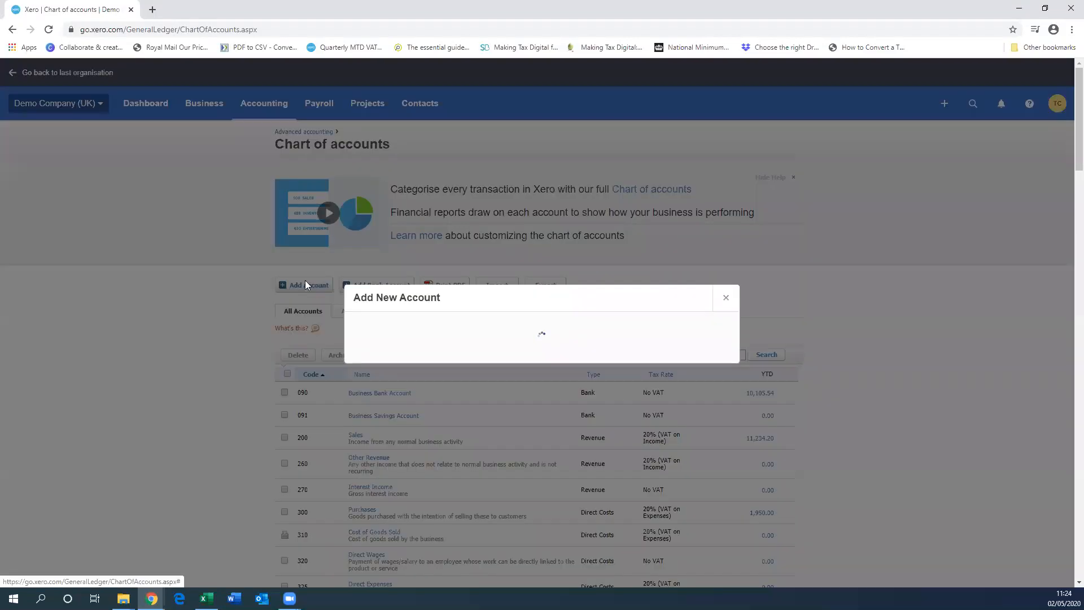
type("oth")
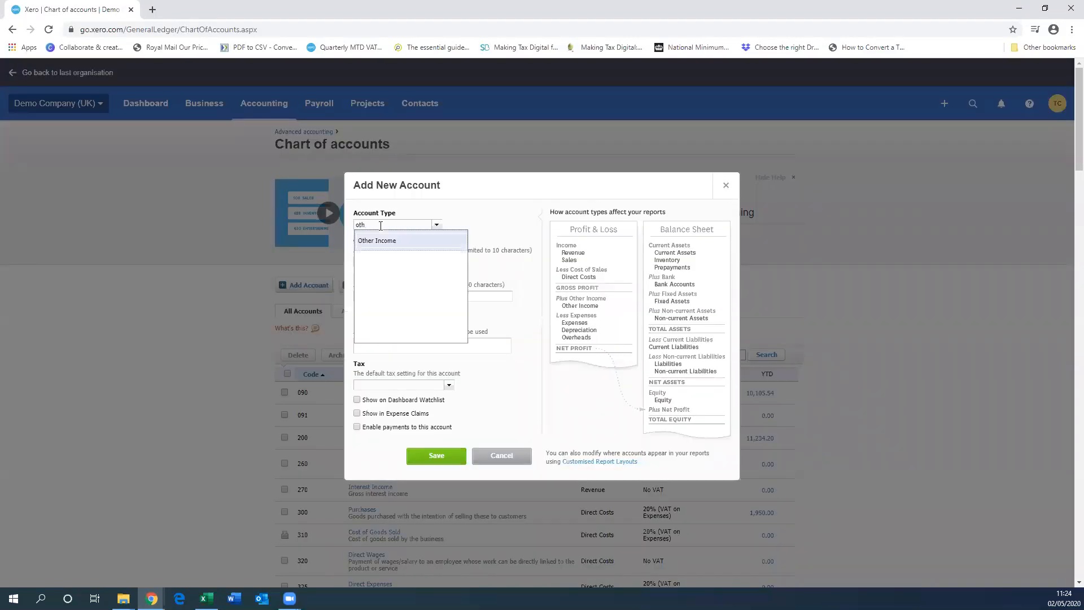
left_click(377, 239)
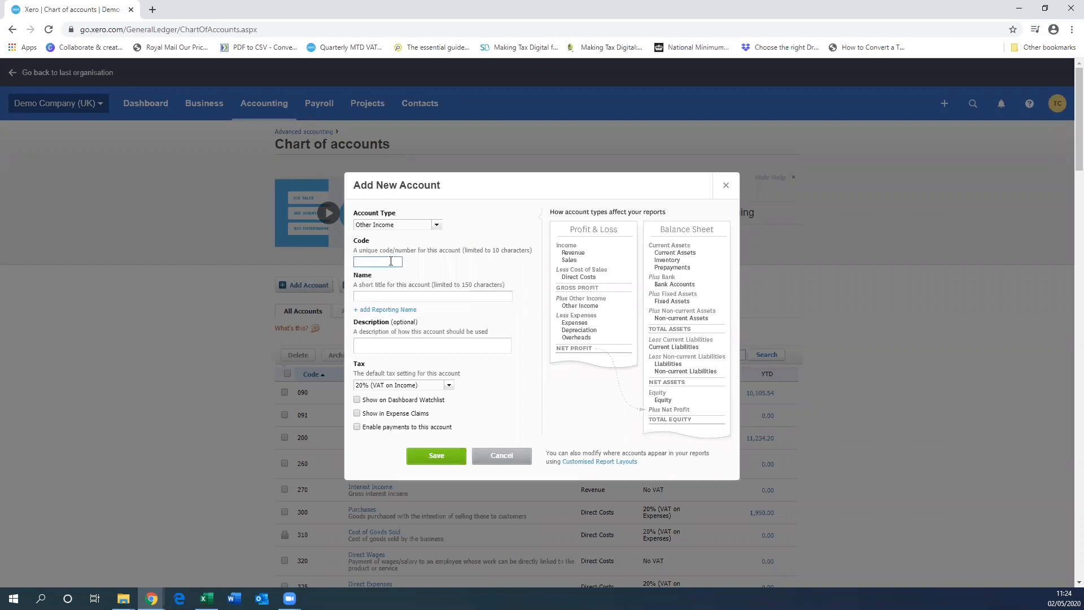
type("280")
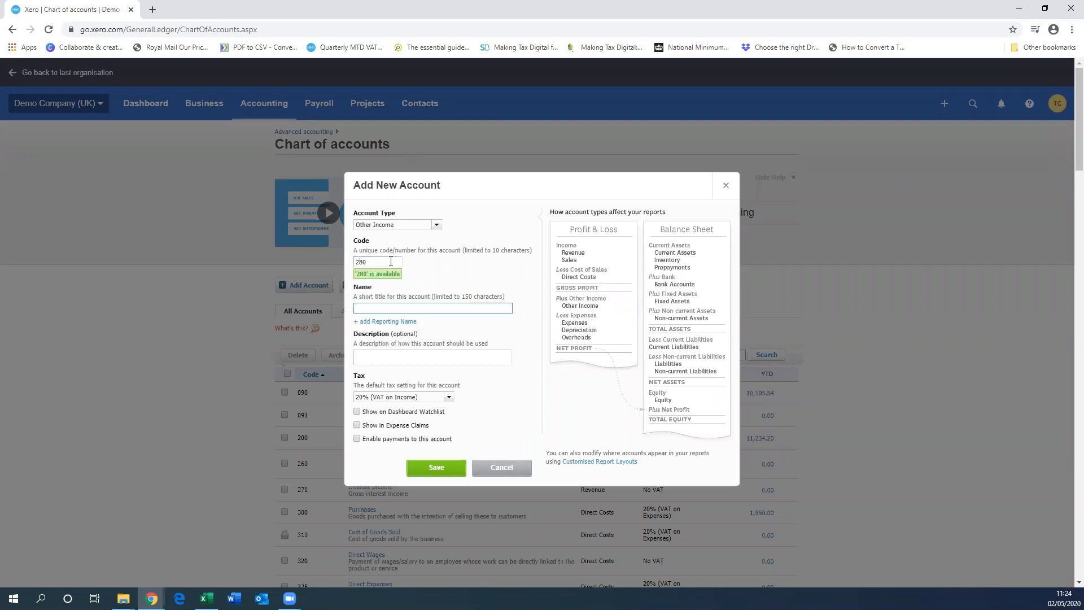
type("Business rates")
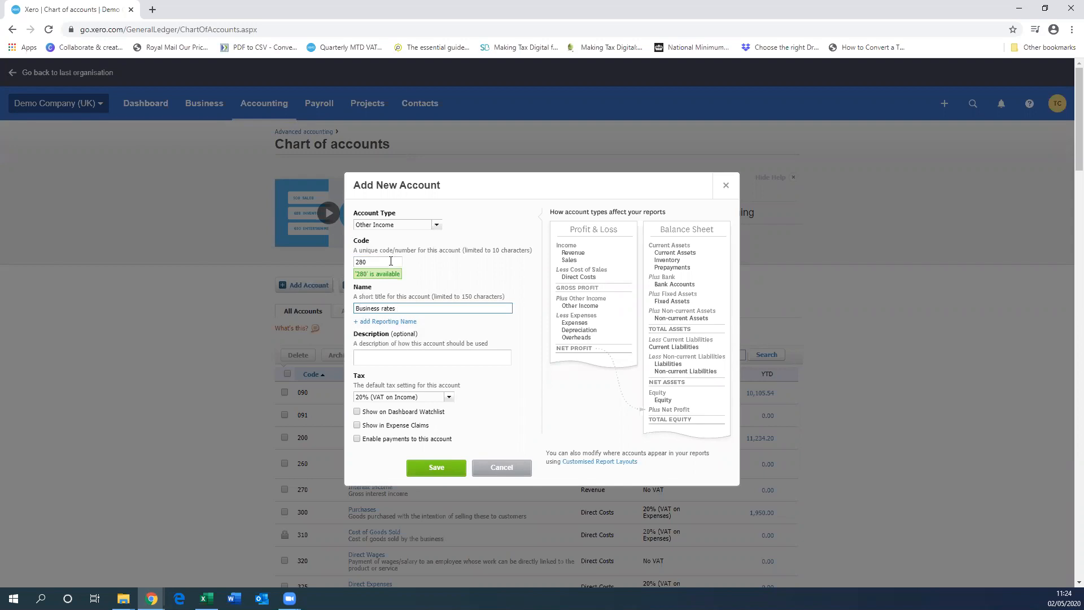
type("gri")
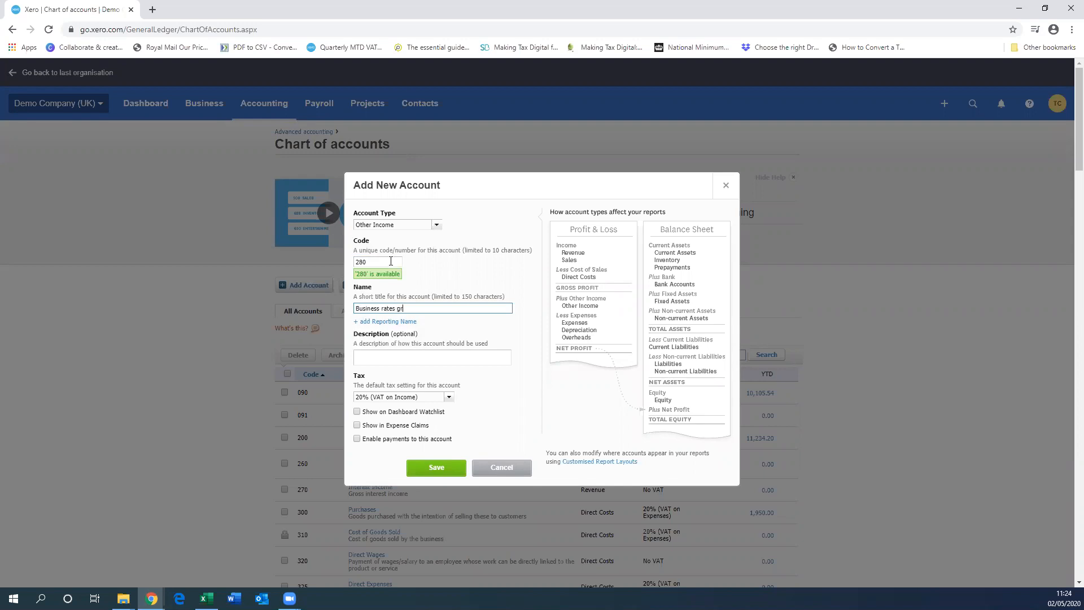
Step: Add a government-grant description, set tax to No VAT and save the account
type("Grant received from the Government for the job retention scheme")
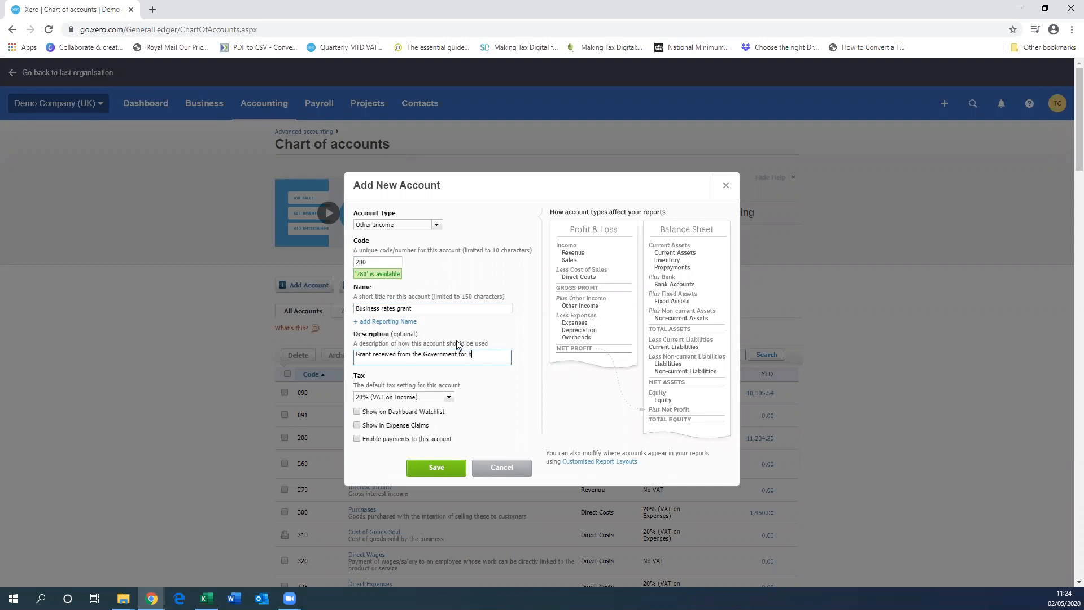
type("business rate")
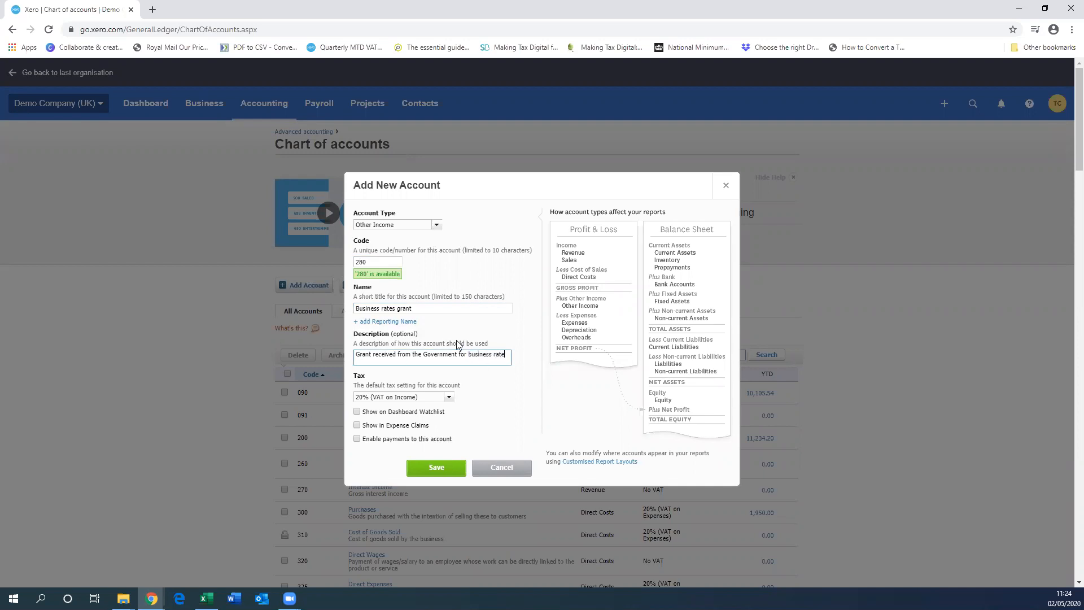
left_click(448, 396)
type("No VAT")
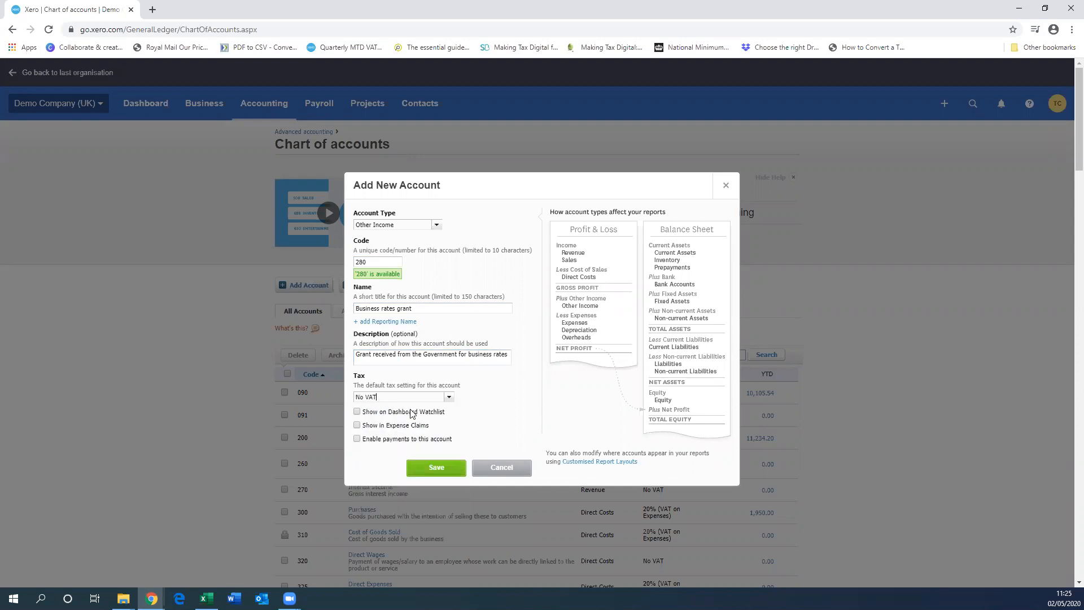
left_click(436, 467)
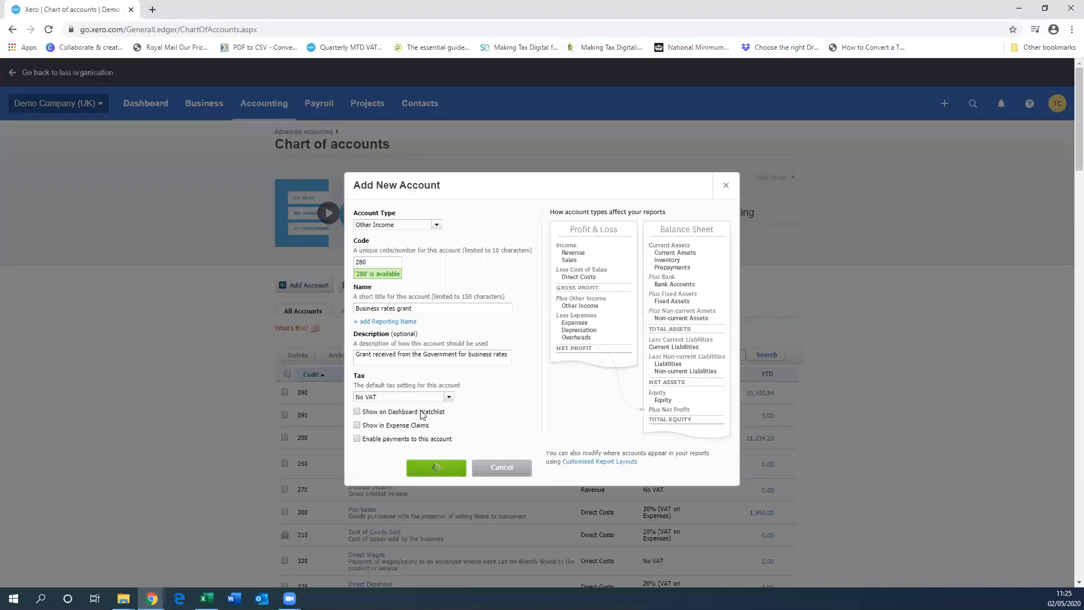
left_click(436, 468)
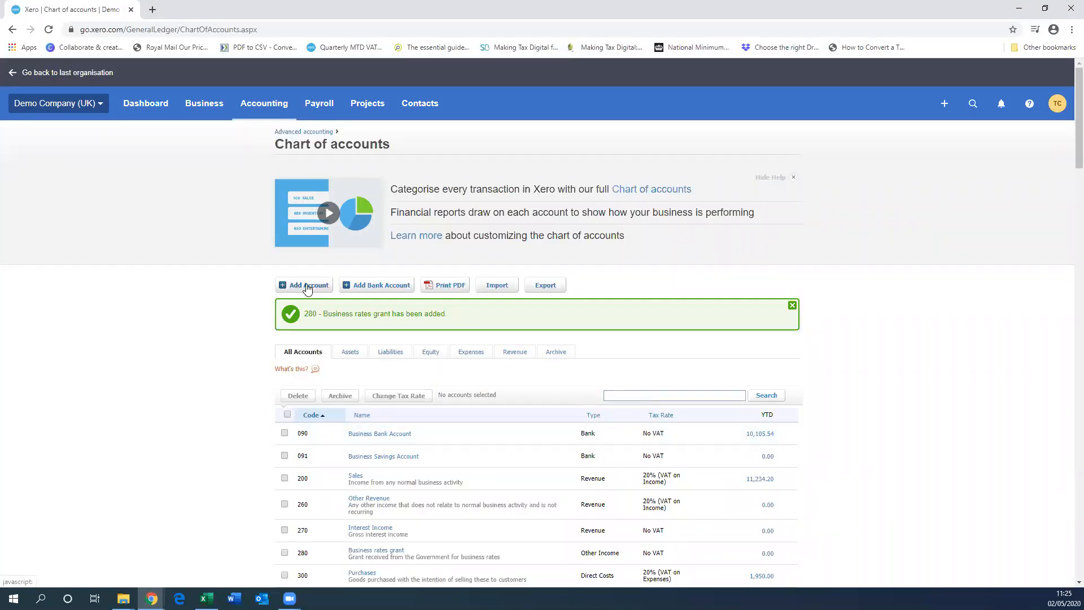
Step: Add Other Income account 285 Job retention scheme grant with a government-grant description and save it
left_click(303, 284)
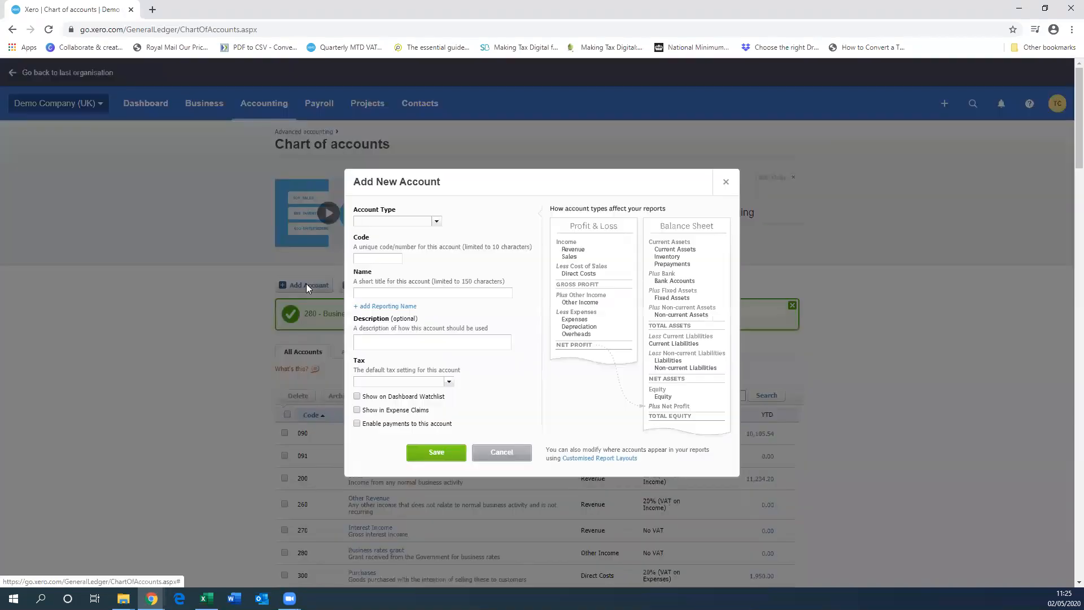
type("oth")
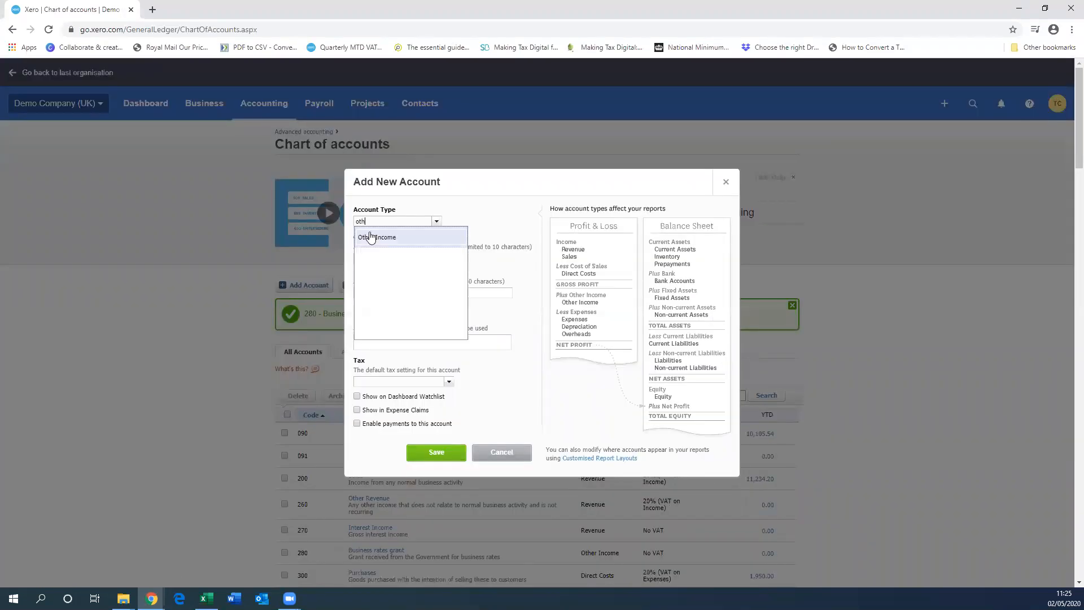
left_click(377, 235)
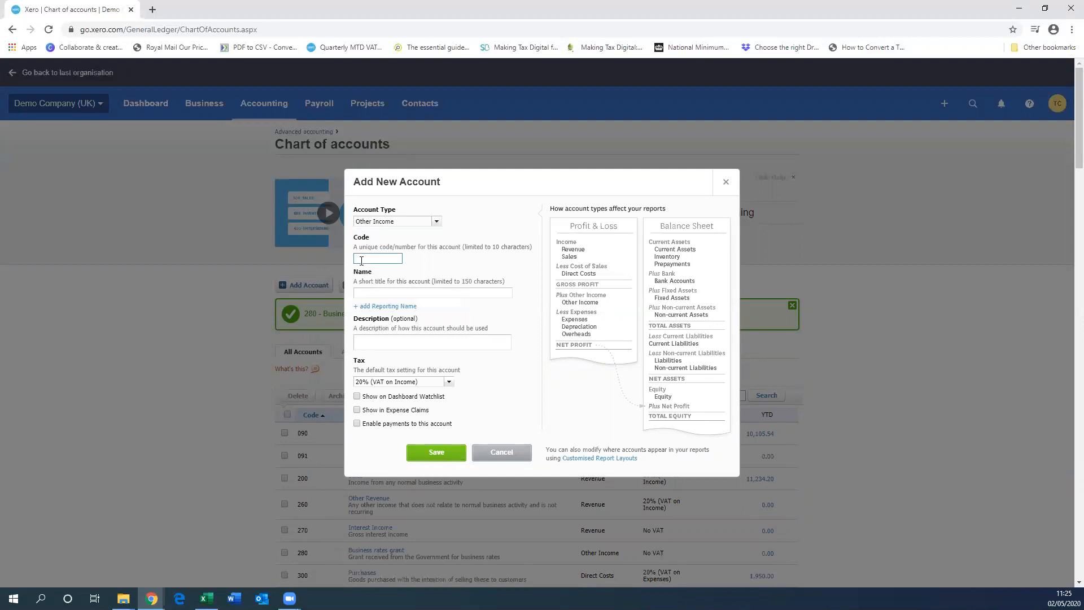
type("H")
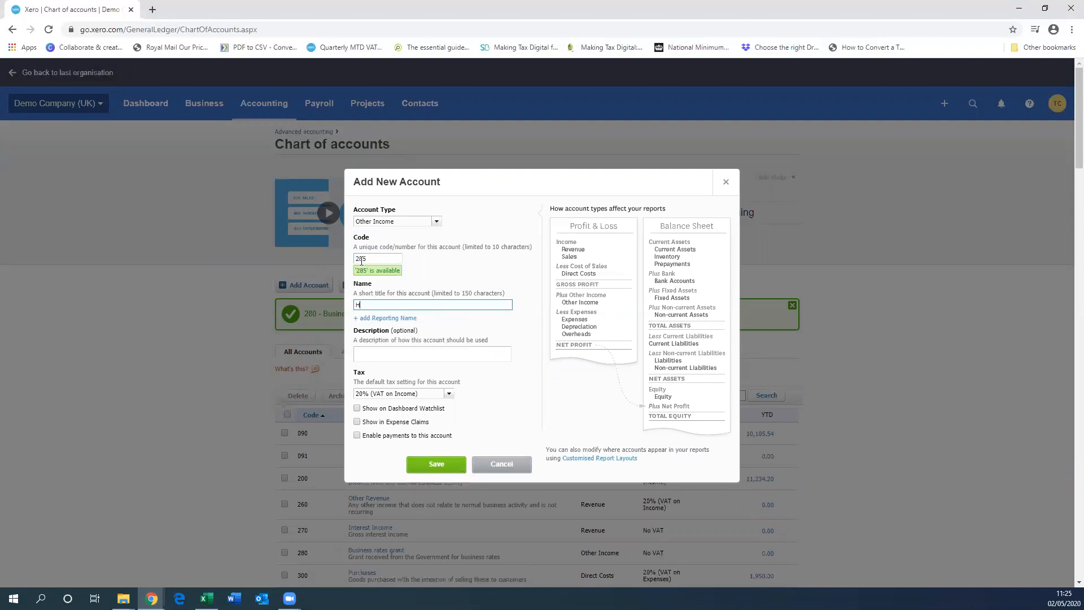
type("Job retention scheme")
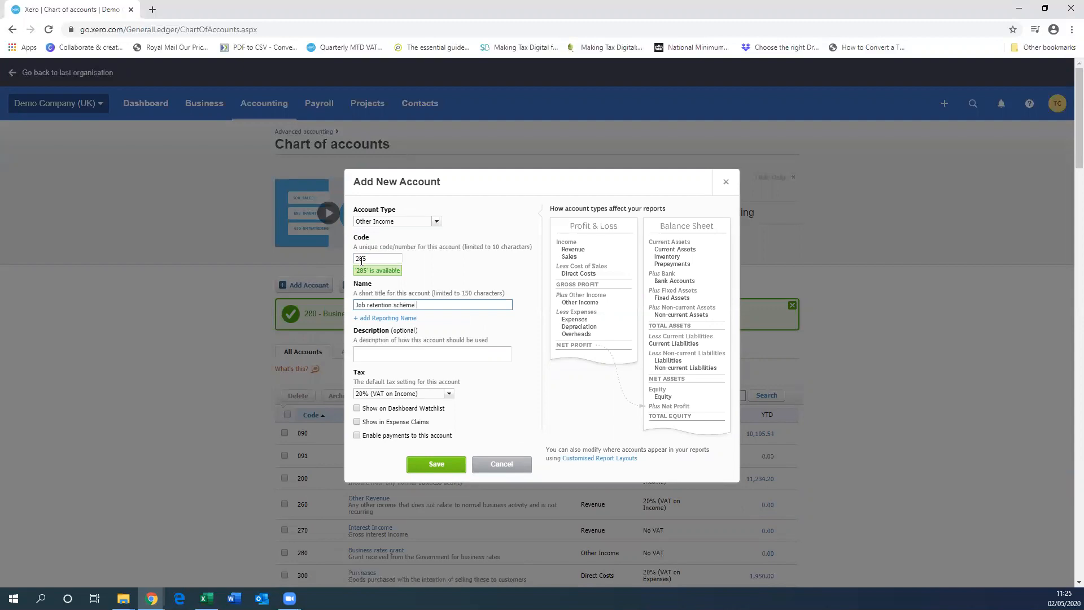
type("Grant received from the Government for the job retention scheme")
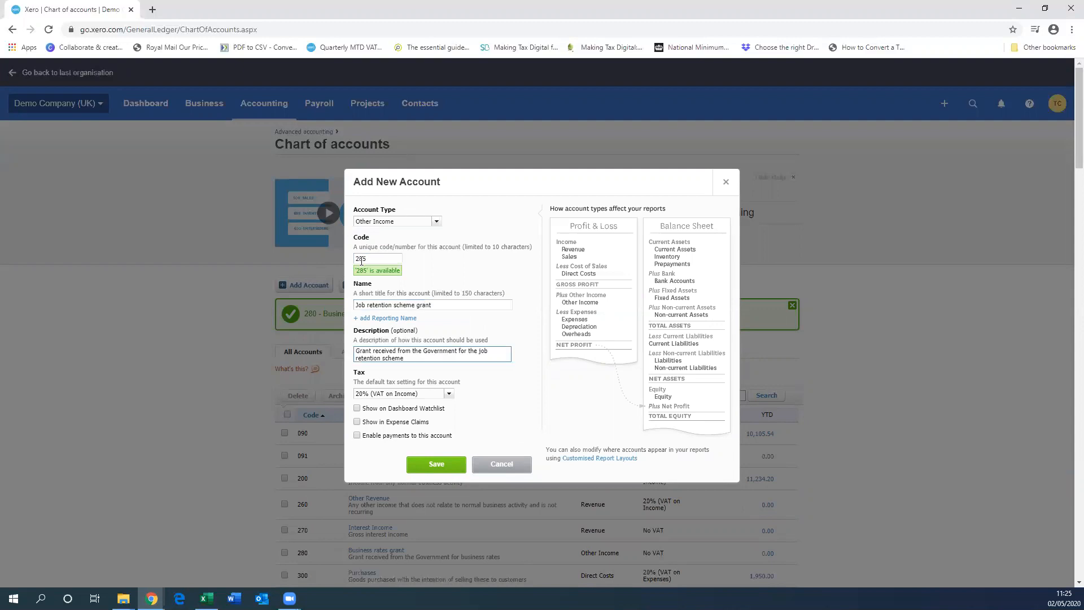
left_click(448, 393)
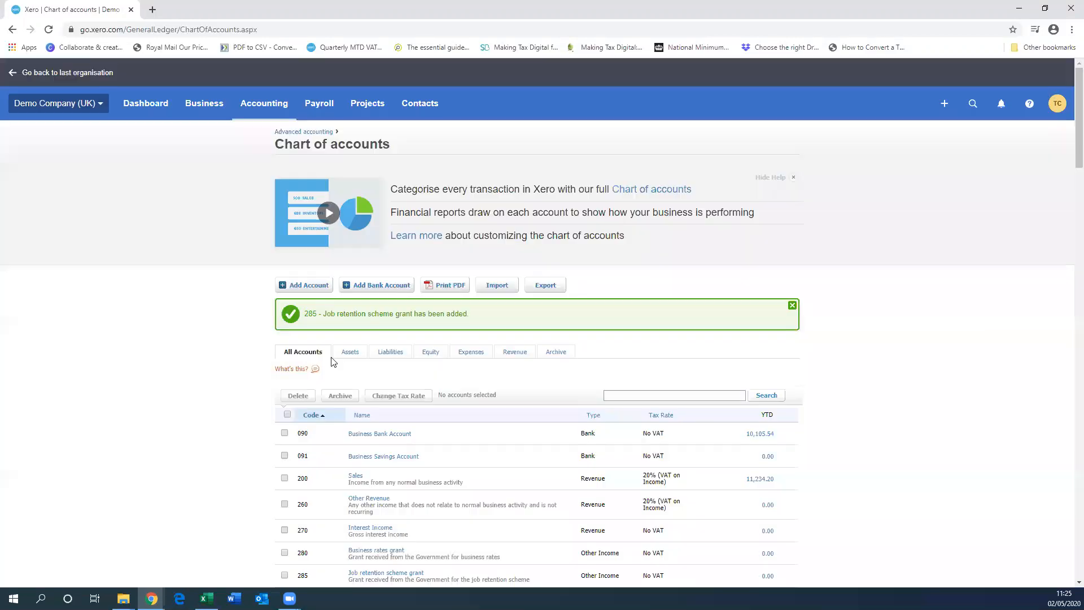
Step: Review the updated account list and return to the dashboard
scroll("down", 3)
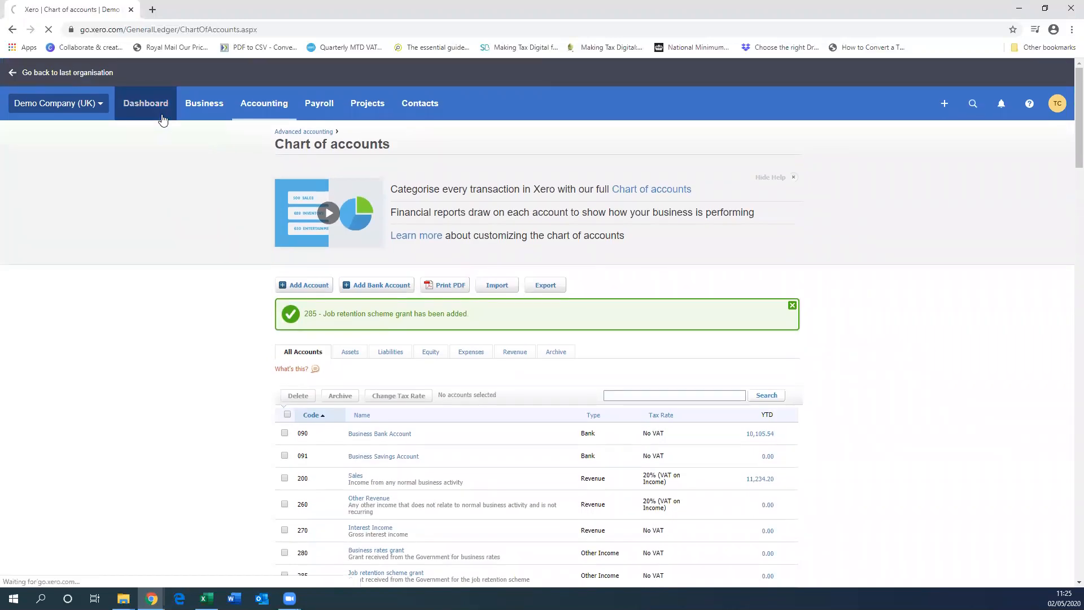
left_click(145, 103)
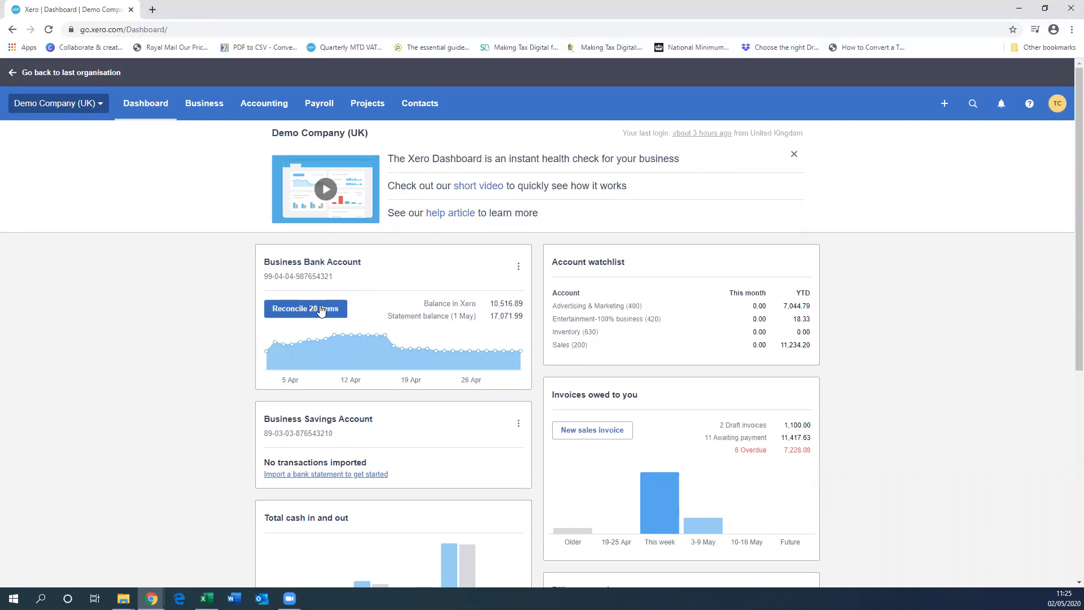
Step: Start reconciling the Business Bank Account's 28 items from the dashboard panel
left_click(305, 308)
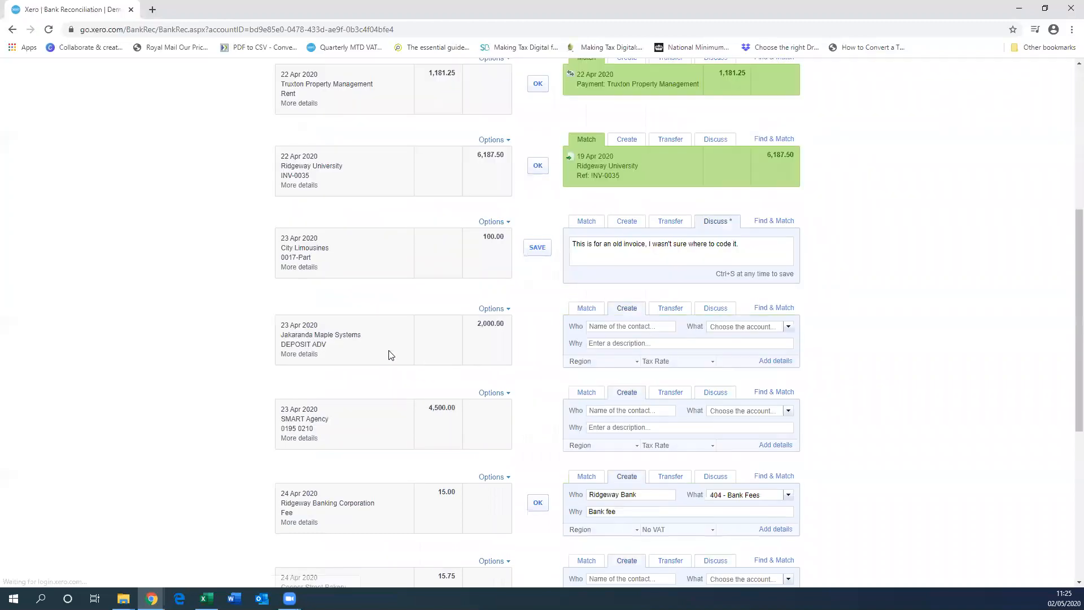
Step: Code the 2,000.00 deposit to HMRC, 285 Job retention scheme grant, 'Furlough pay', and reconcile it
scroll("down", 3)
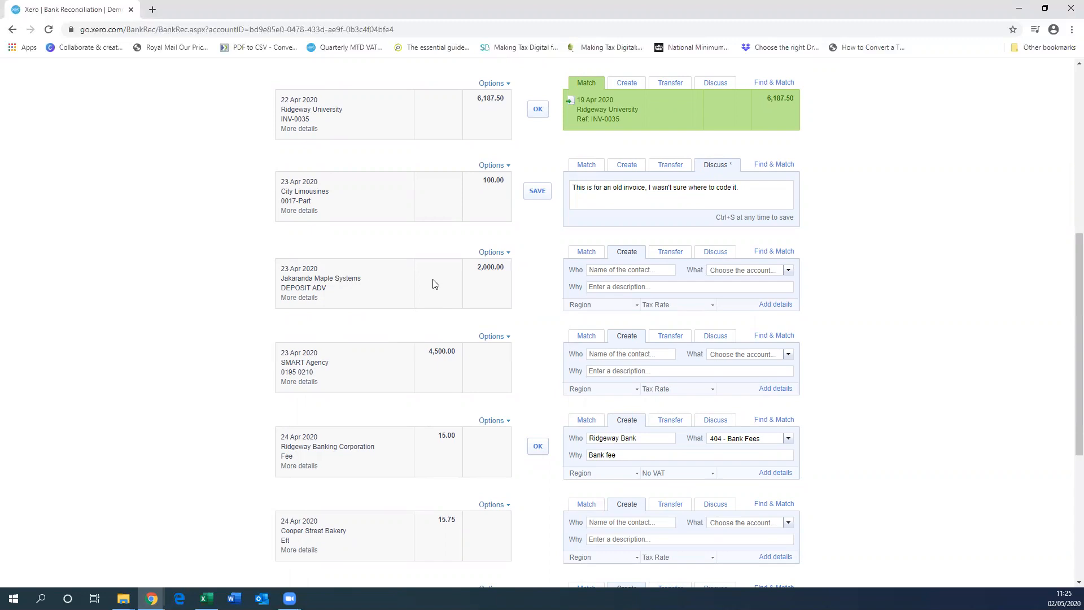
mouse_move(402, 284)
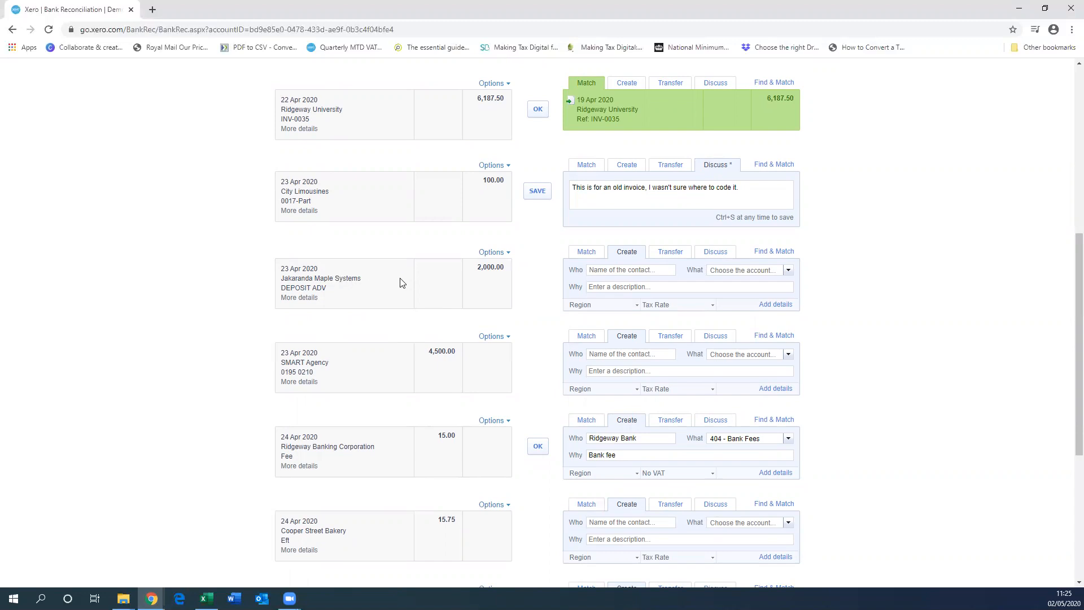
mouse_move(491, 286)
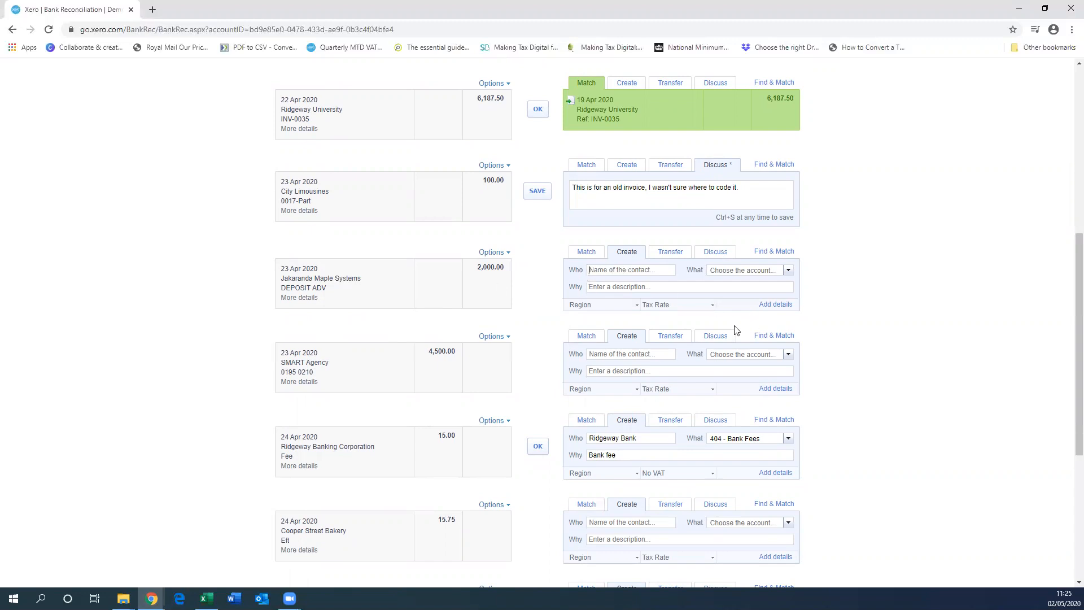
type("HMRC")
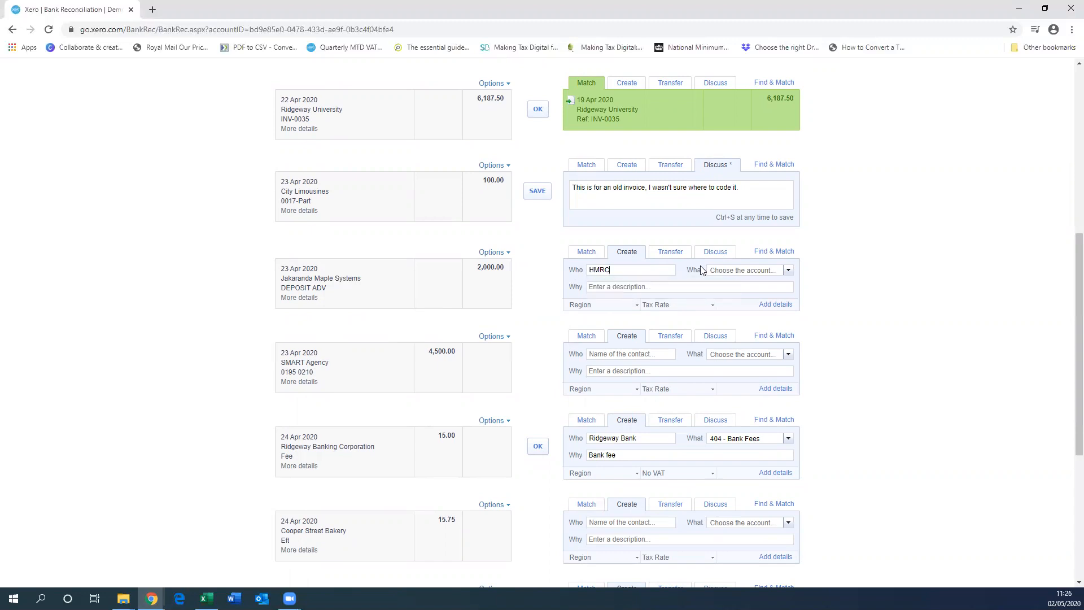
mouse_move(873, 299)
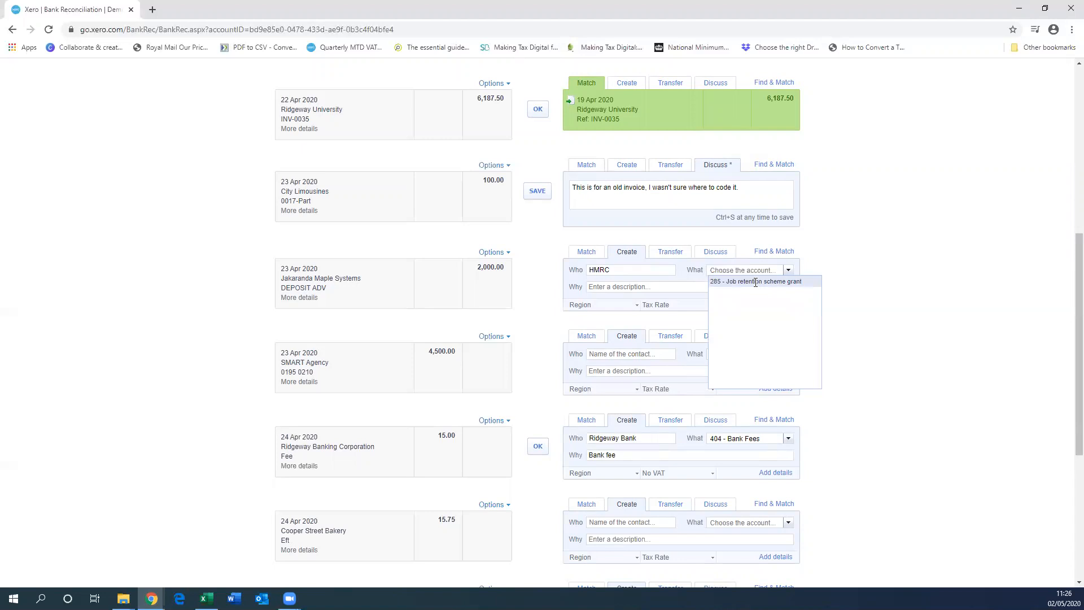
left_click(755, 281)
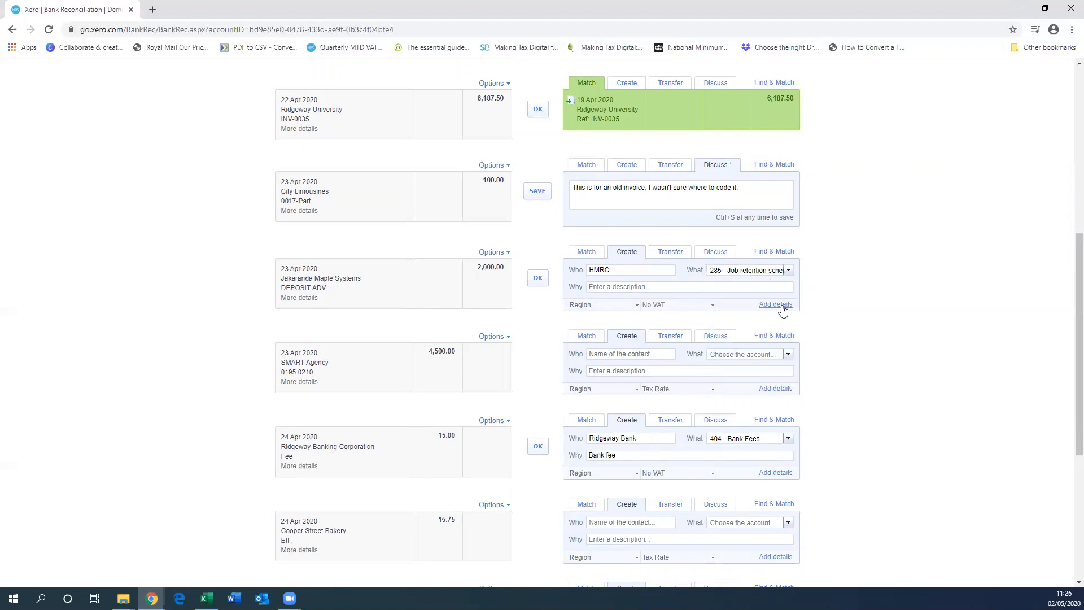
type("Furlough pay")
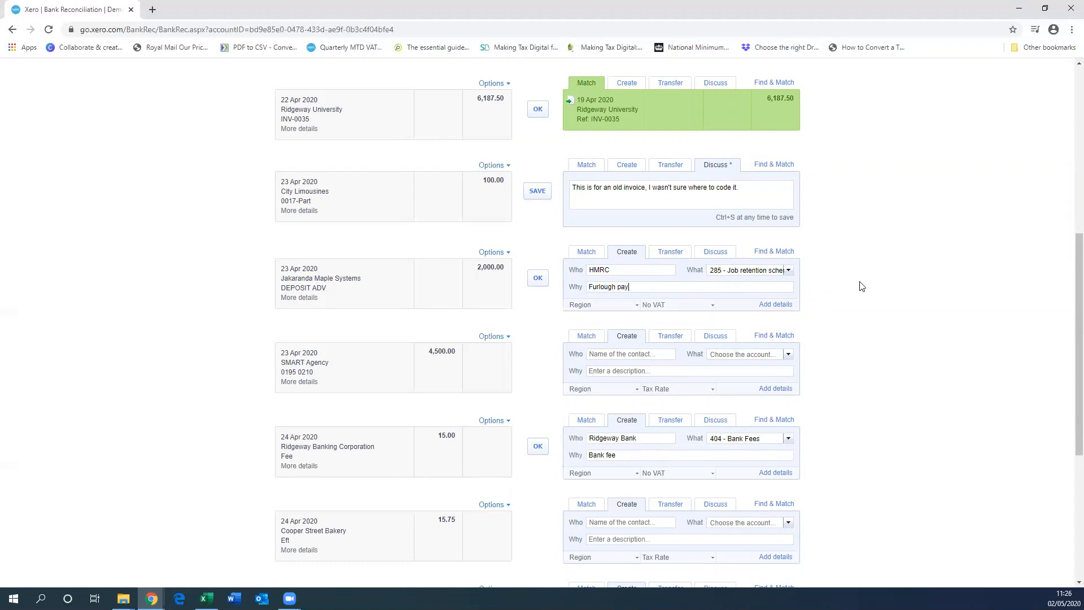
mouse_move(669, 303)
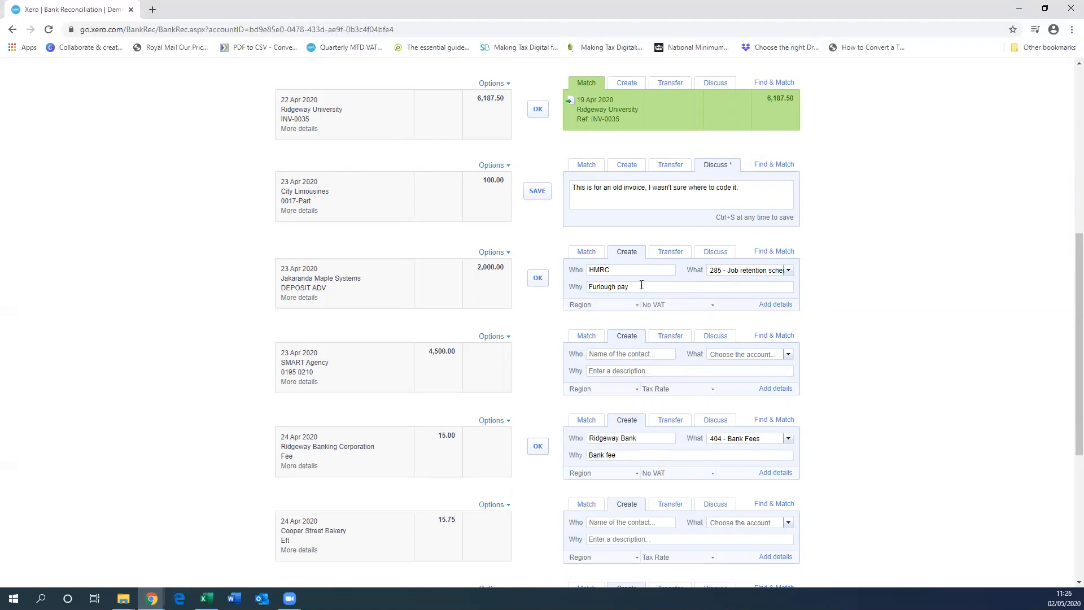
mouse_move(557, 266)
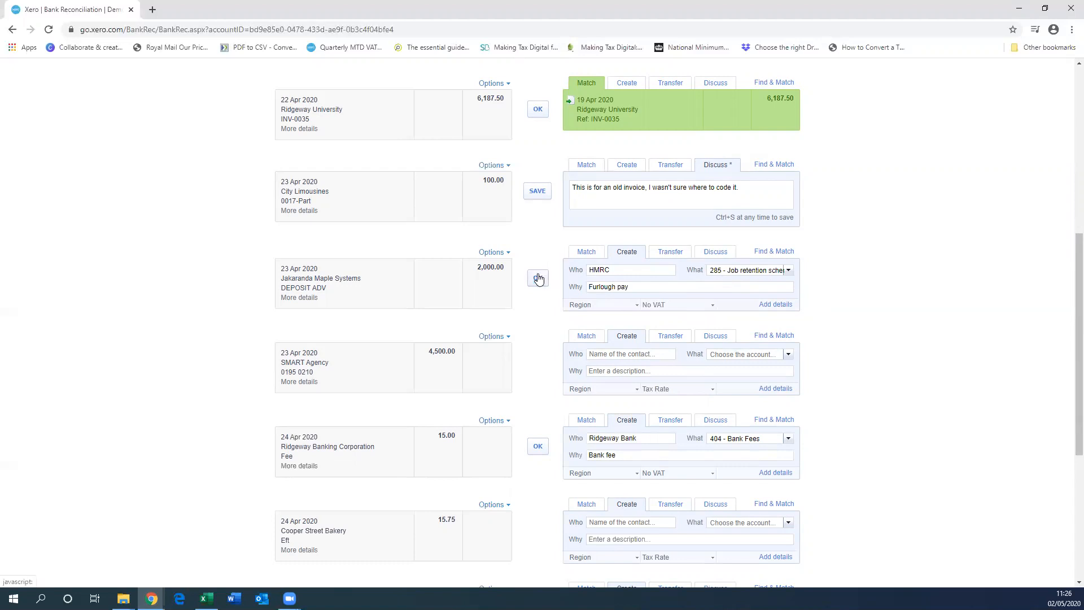
left_click(537, 278)
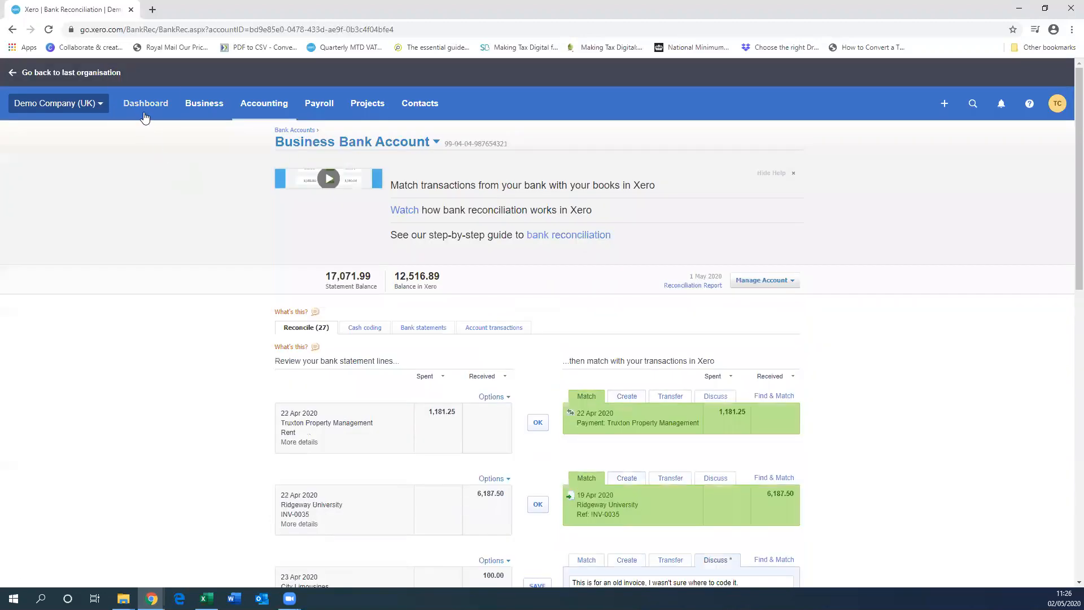
Step: Return to the dashboard showing 27 items left to reconcile
left_click(146, 103)
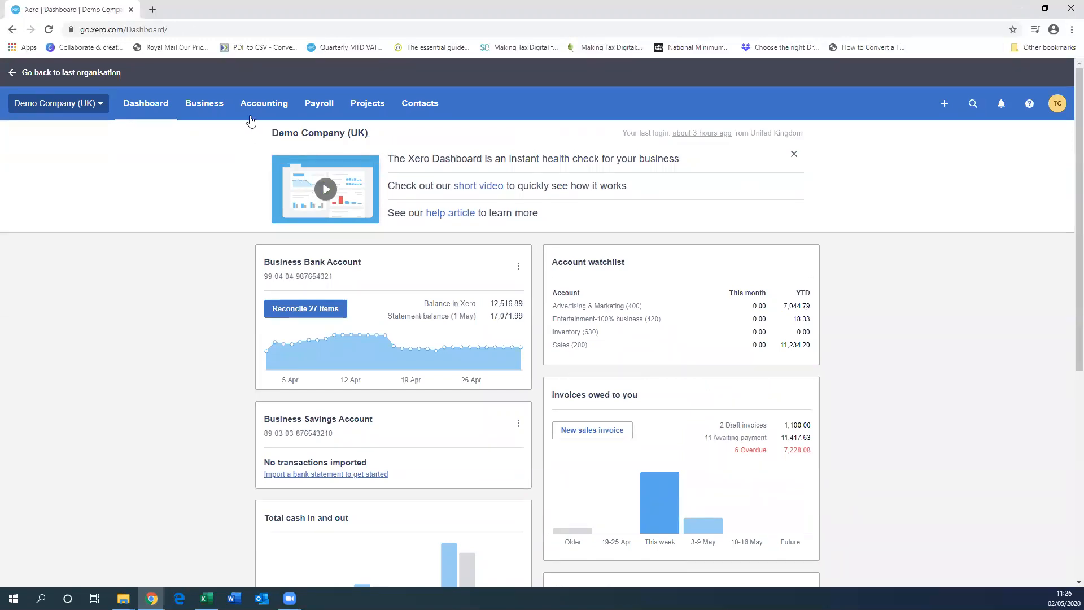
mouse_move(254, 157)
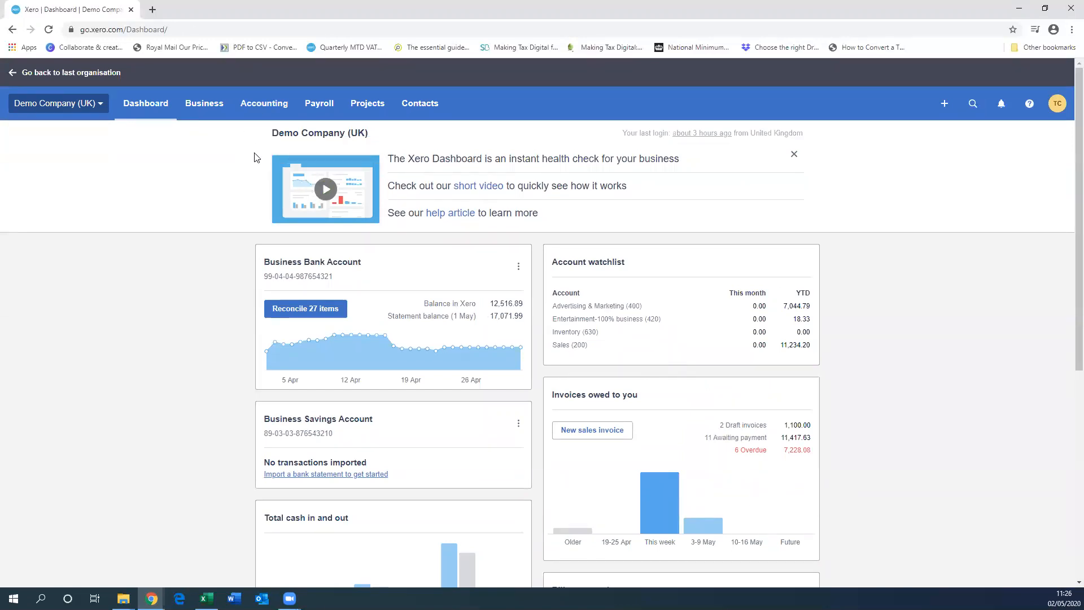
mouse_move(652, 24)
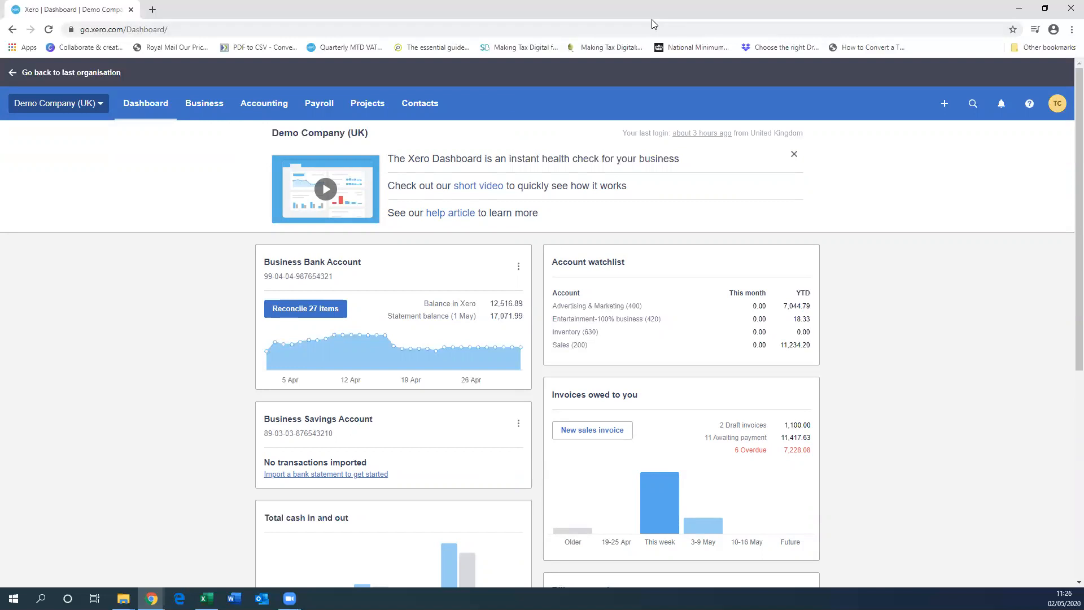